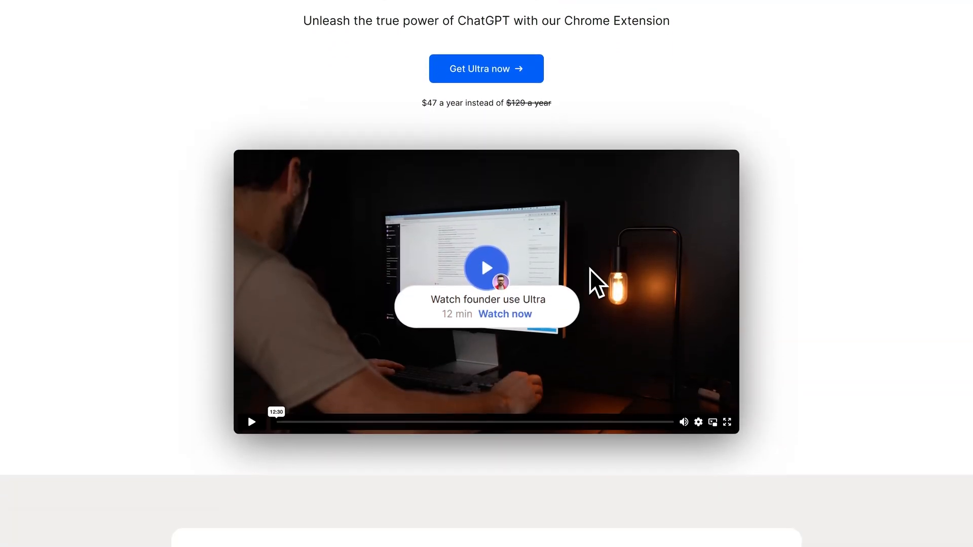
{"action": "scroll", "scroll_direction": "down", "scroll_amount": 3}
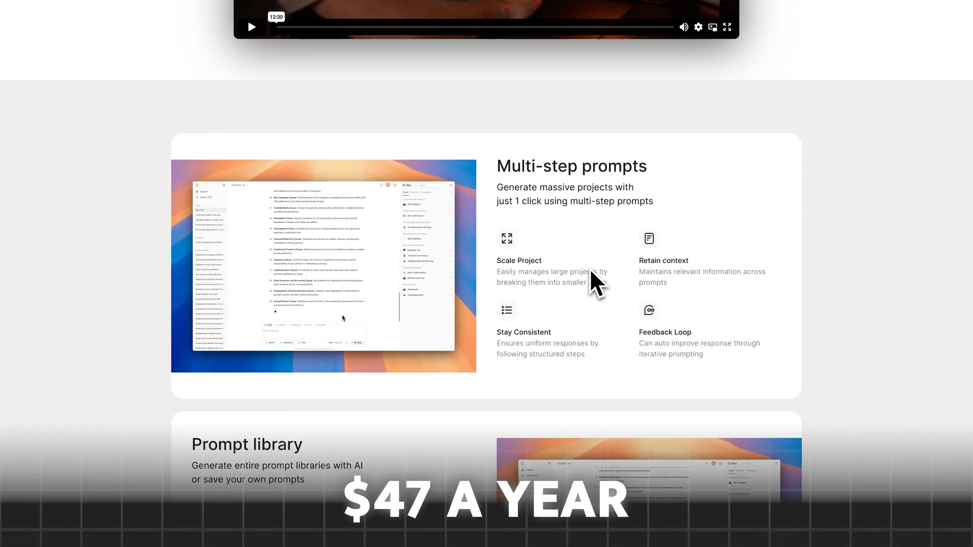
{"action": "scroll", "scroll_direction": "down", "scroll_amount": 3}
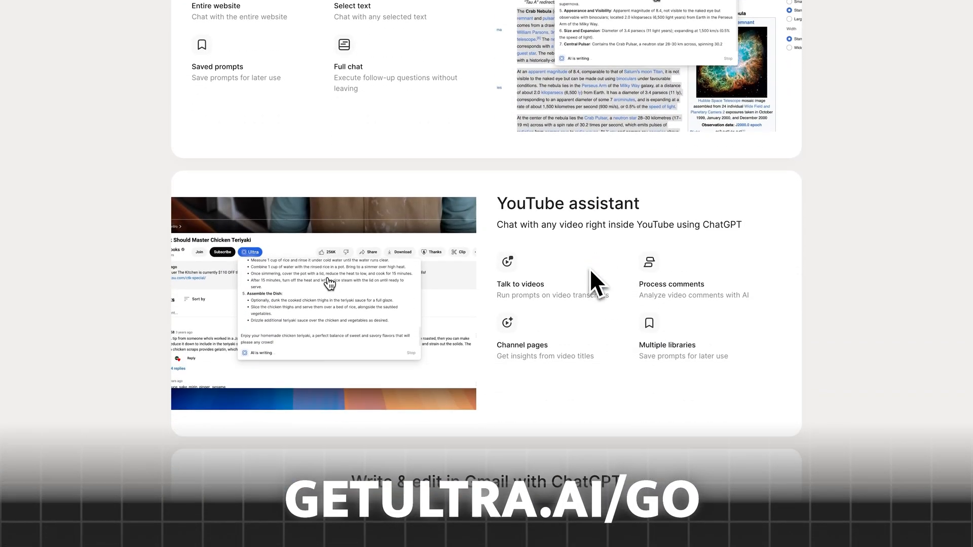
{"action": "scroll", "scroll_direction": "down", "scroll_amount": 3}
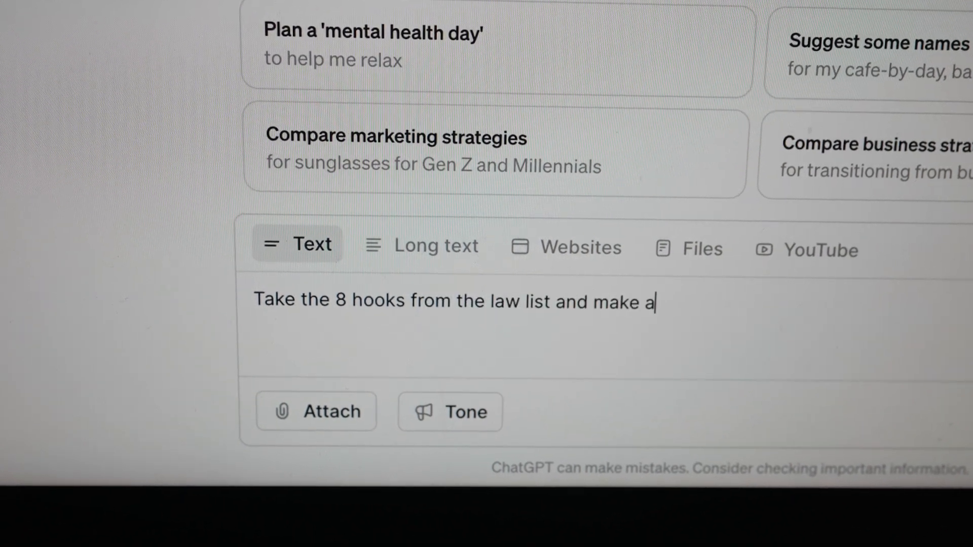
{"action": "type", "text": "new version of each"}
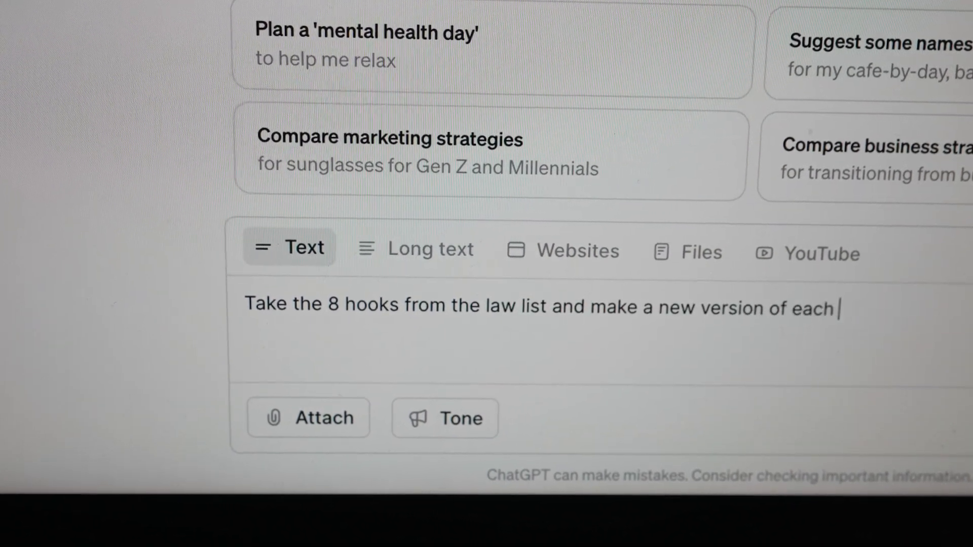
{"action": "type", "text": "one but based"}
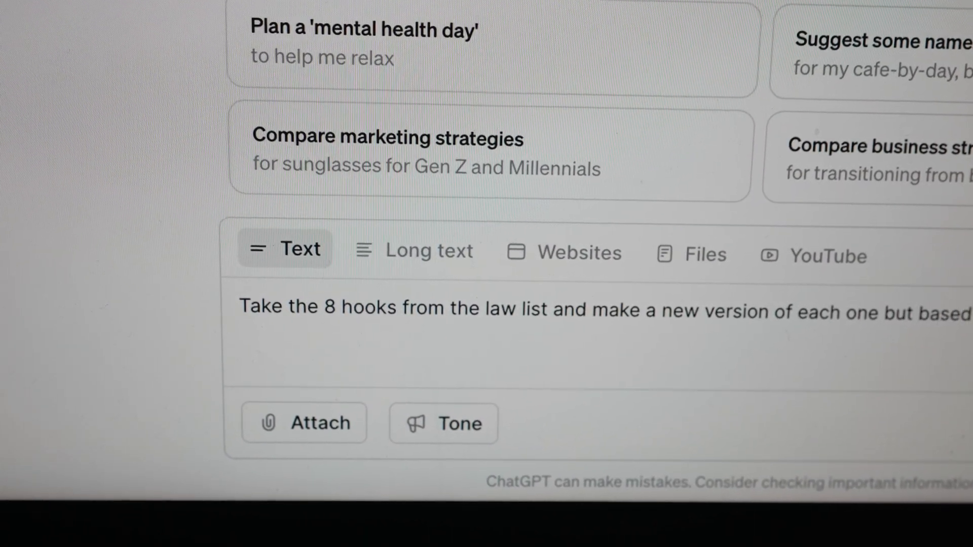